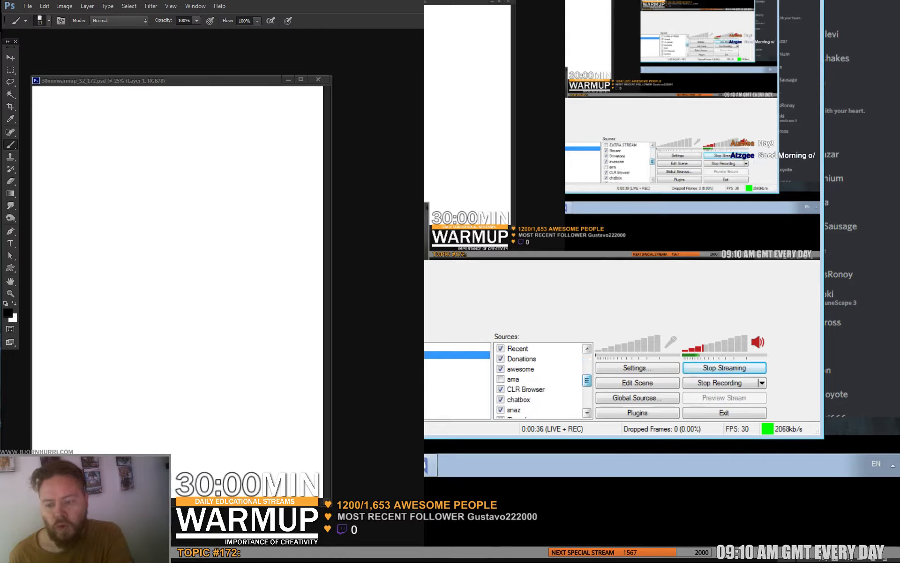
Block in the hooded figure in grey on the blank canvas
scroll(down, 3)
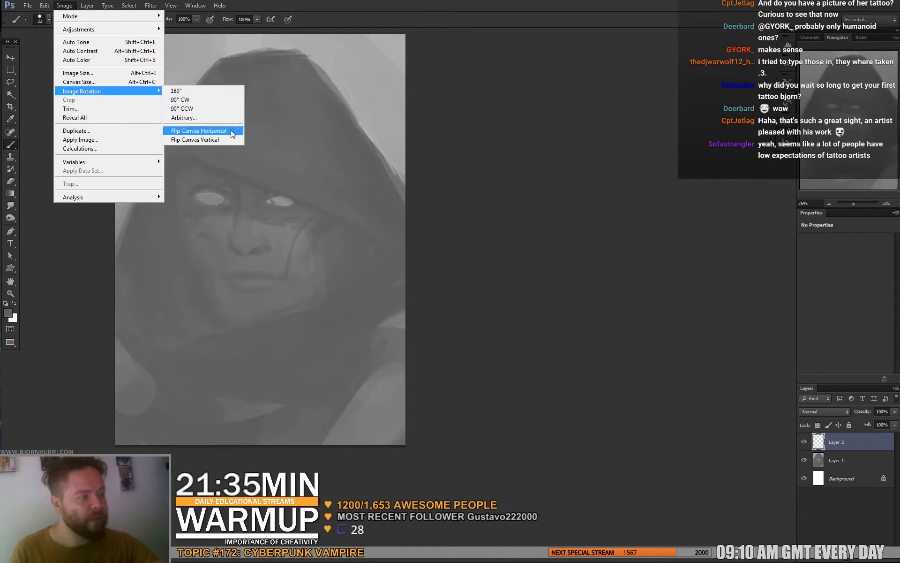
Flip the canvas horizontally via Image Rotation to mirror the portrait
click(198, 130)
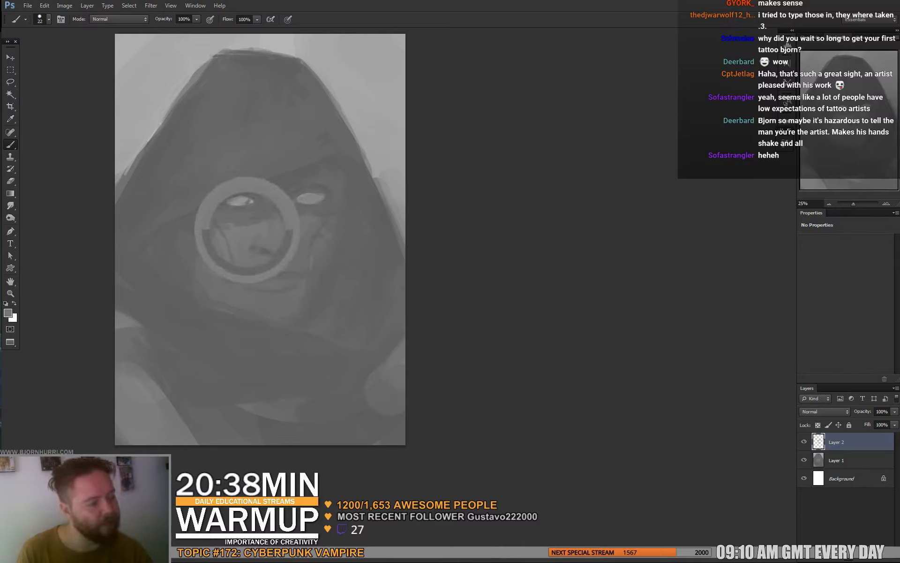
drag(252, 241, 252, 259)
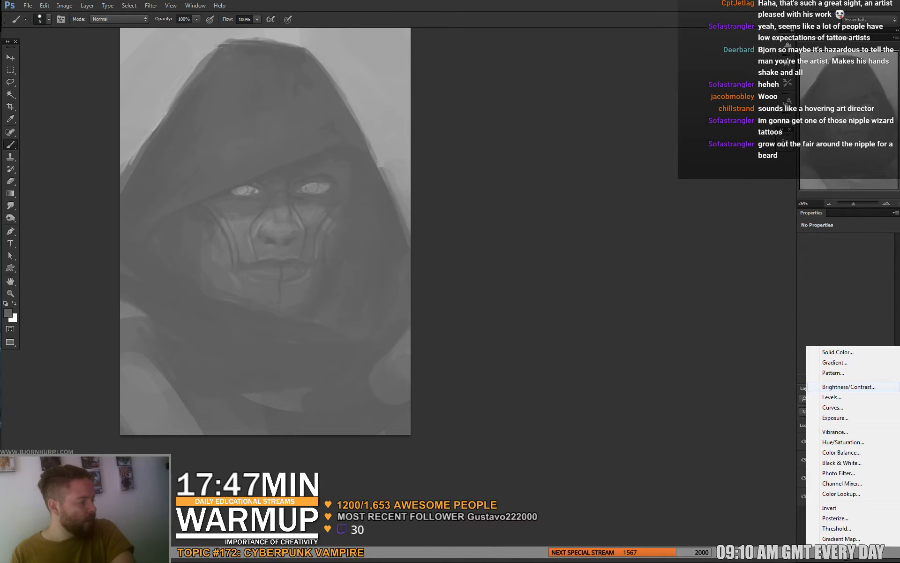
Add a Brightness/Contrast adjustment layer over the grey portrait
click(849, 385)
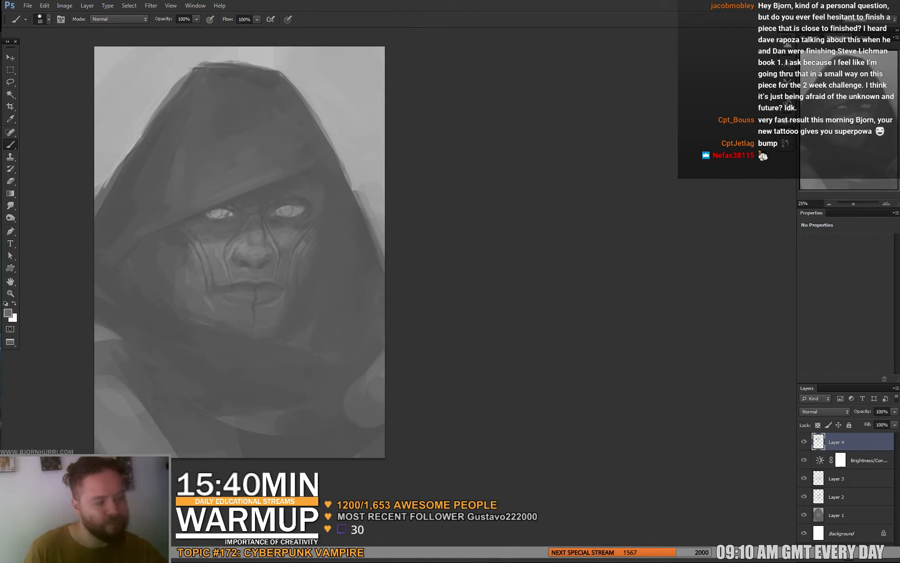
Merge a copy of the portrait into a new top layer and start Liquify on it
click(87, 6)
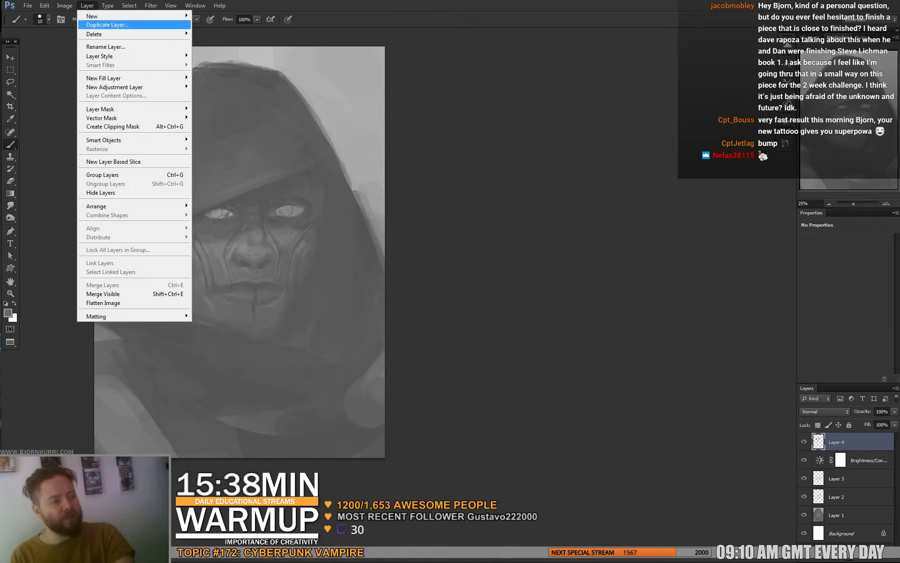
click(65, 6)
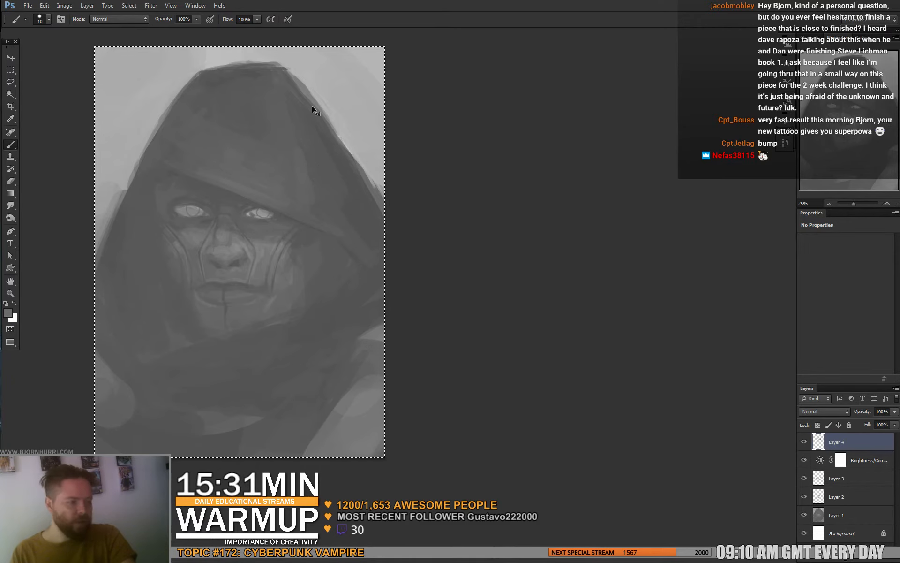
click(150, 6)
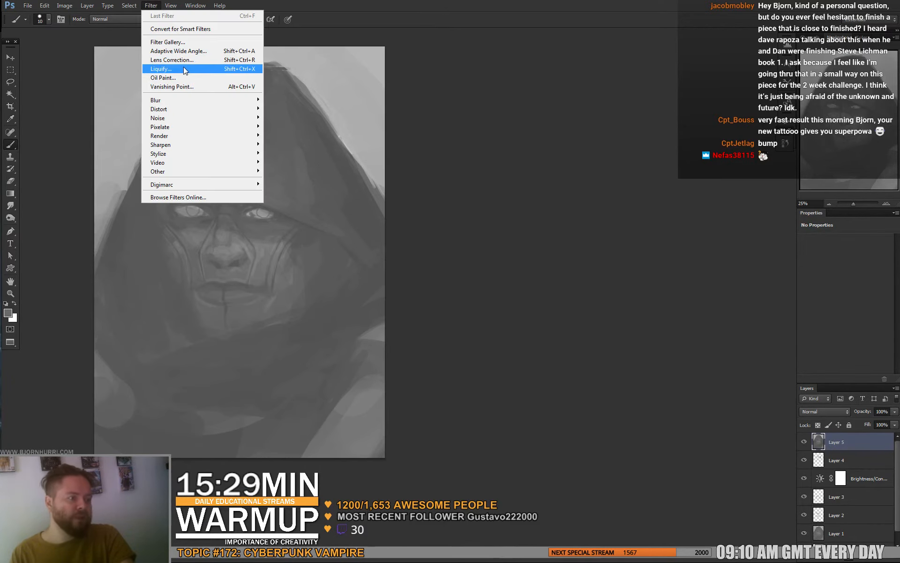
click(161, 68)
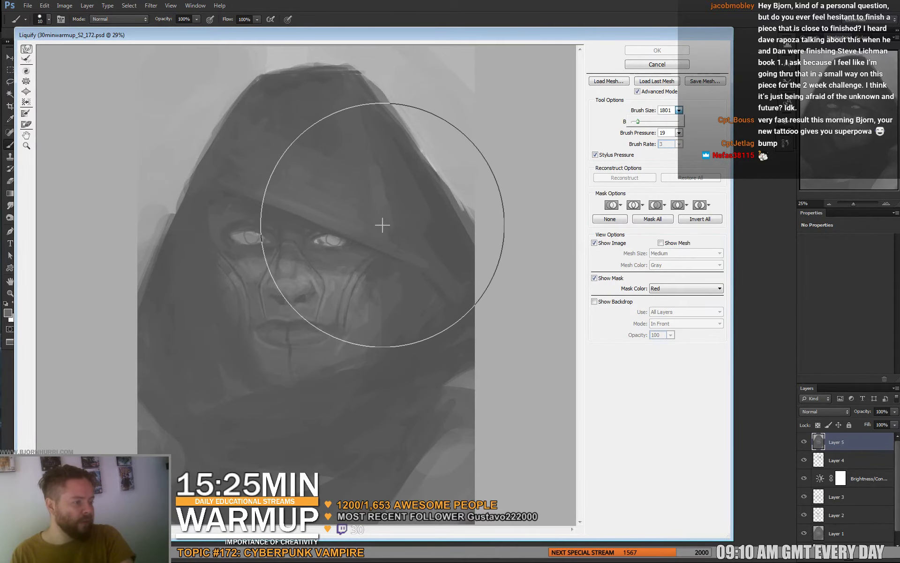
Forward-warp both hood edges and the jaw, then apply the Liquify result
drag(381, 226, 206, 257)
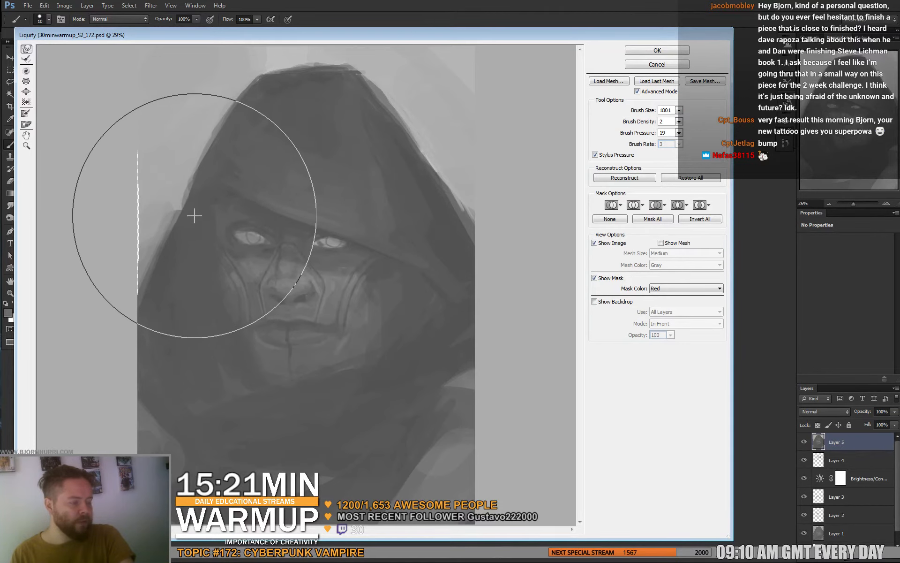
drag(193, 217, 323, 289)
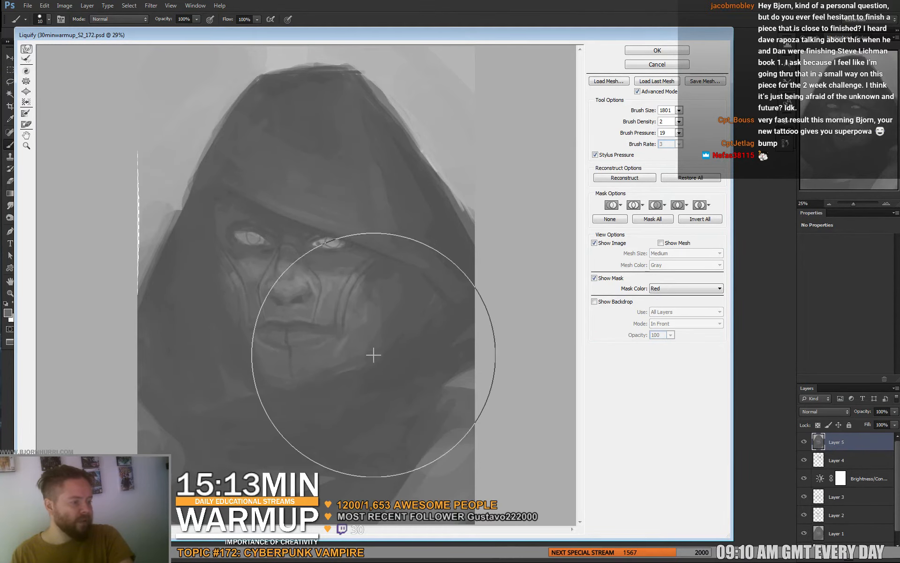
drag(373, 355, 280, 405)
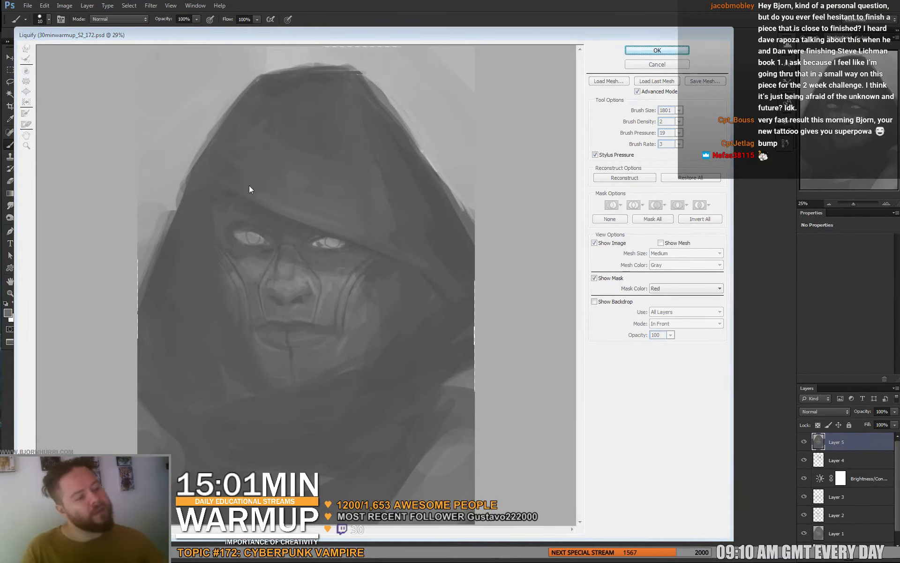
click(657, 50)
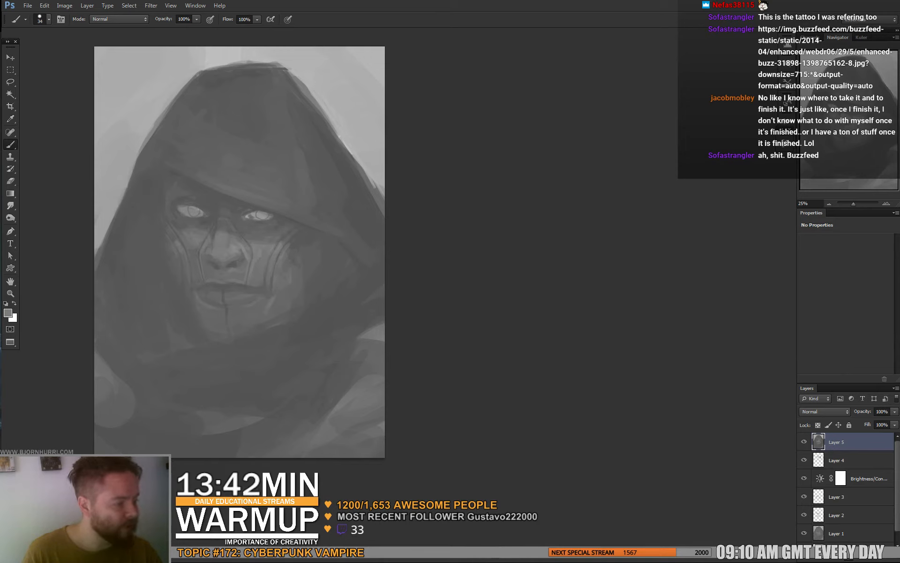
Paint thin pale hair strands falling from the hood on new Layer 8
click(249, 230)
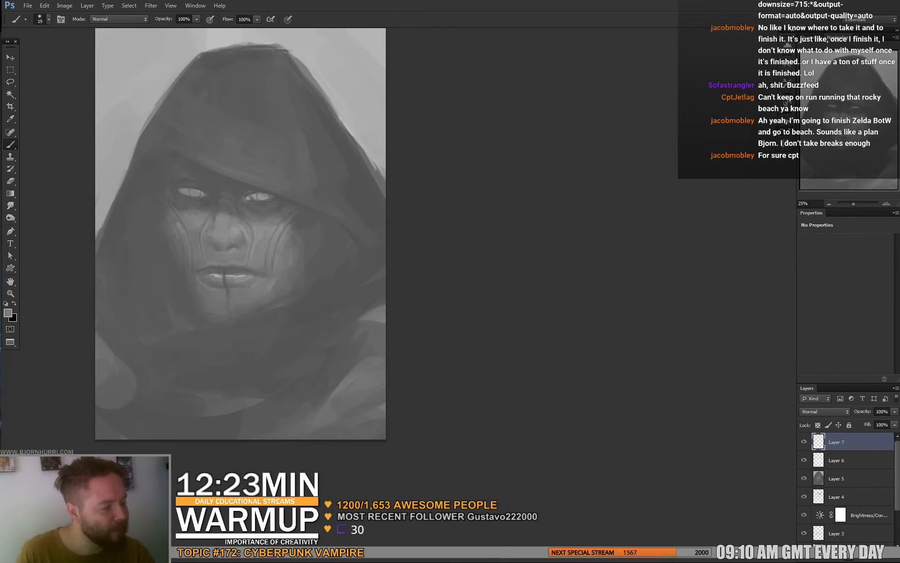
drag(206, 206, 241, 252)
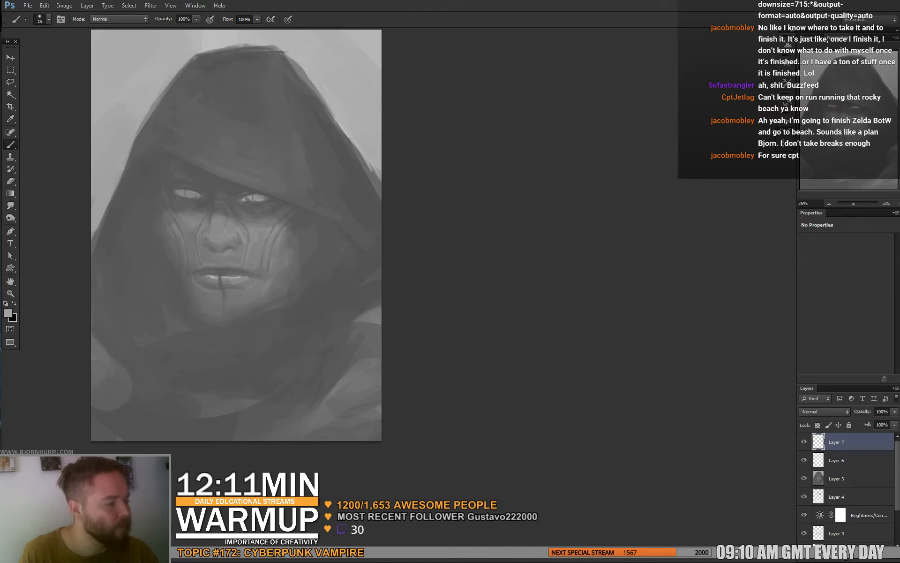
click(47, 19)
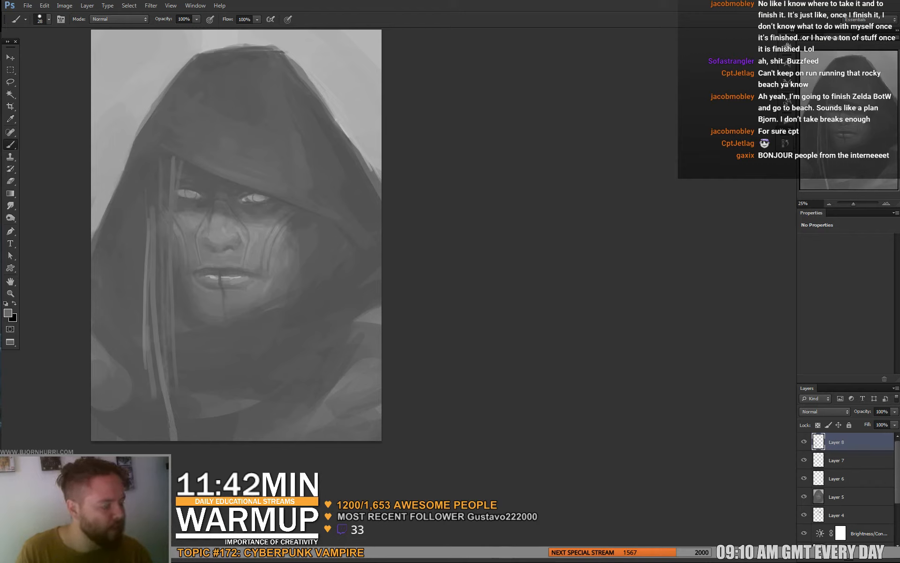
Brush more light hair strands over both sides of the face on Layer 9
drag(247, 265, 255, 270)
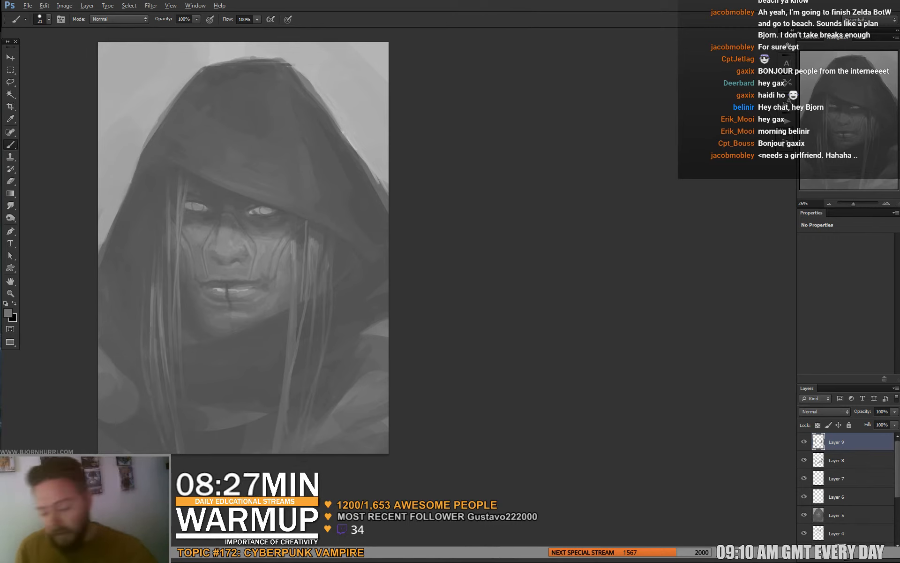
click(874, 398)
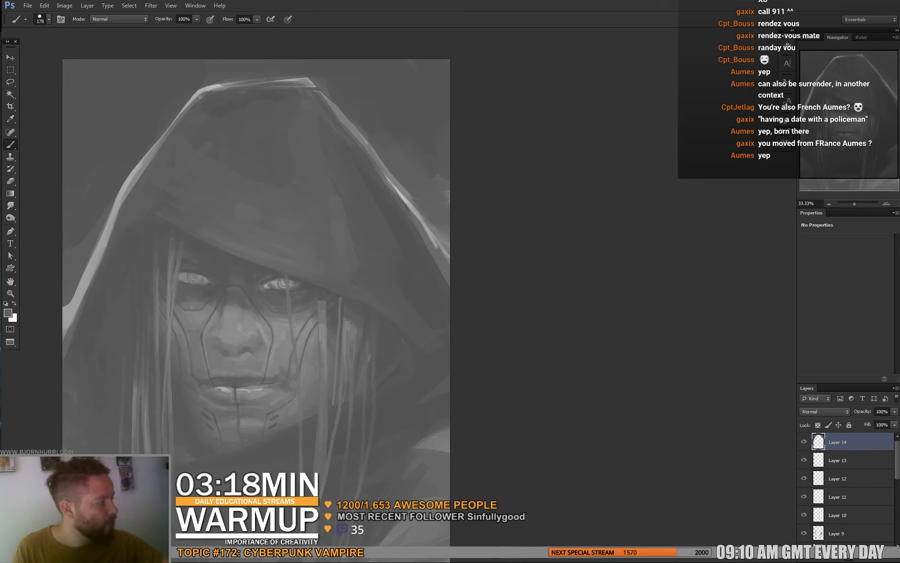
Paint lighter hair strands across the face and highlights along the hood edges
drag(322, 81, 442, 247)
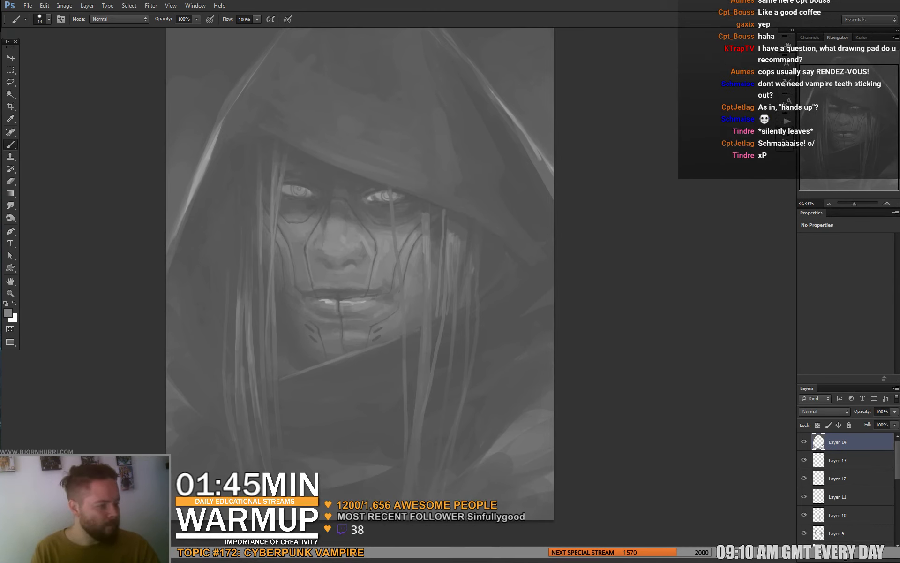
Add a Color Balance layer with midtones Cyan–Red around -69 for a teal tint
click(9, 80)
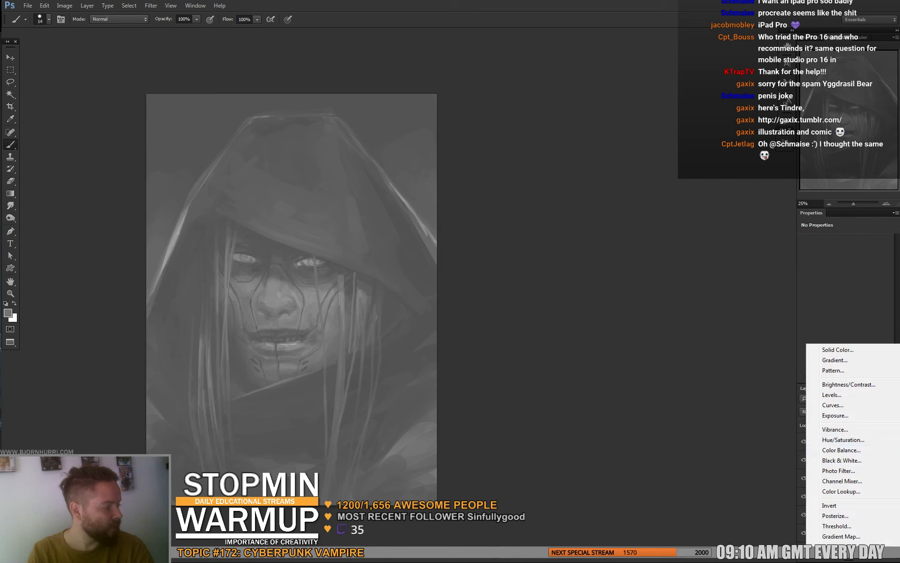
click(842, 449)
text(-69)
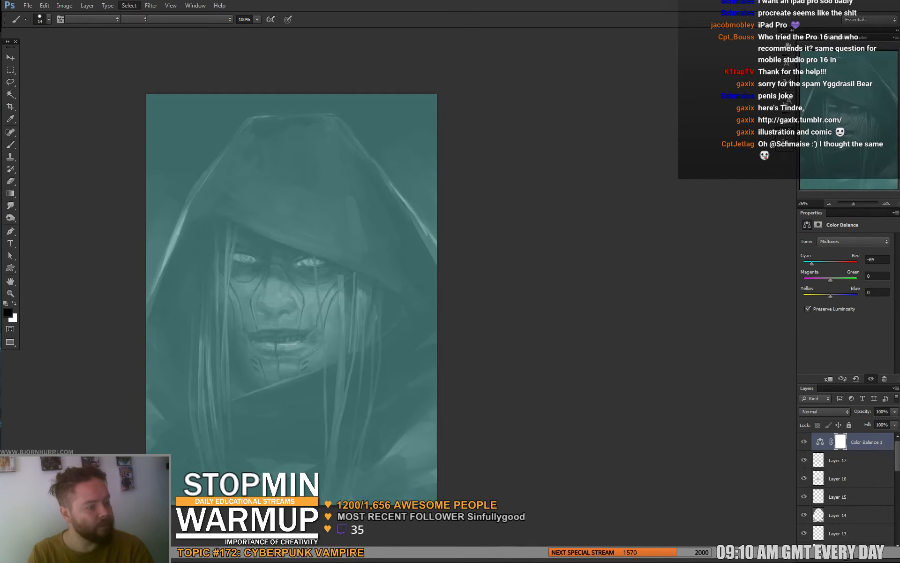
click(128, 5)
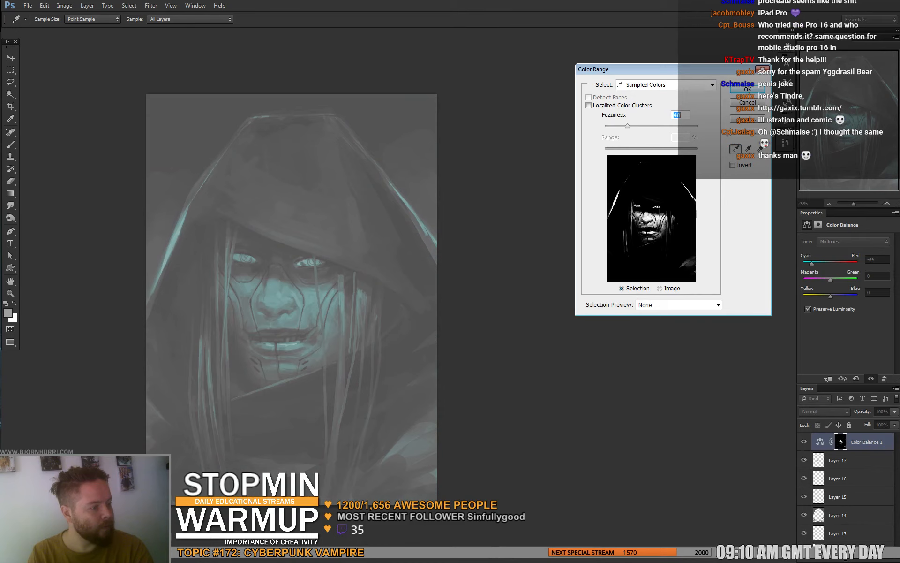
Confirm the Color Range selection limiting the teal tint to lit face areas
click(748, 89)
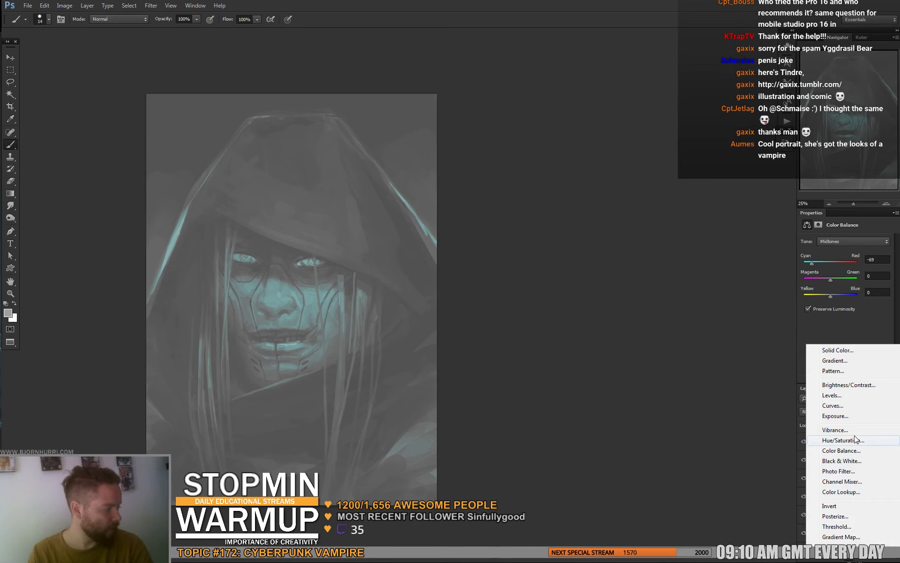
Colorize the portrait golden orange with Hue 40, Saturation 50, Lightness -24
click(844, 440)
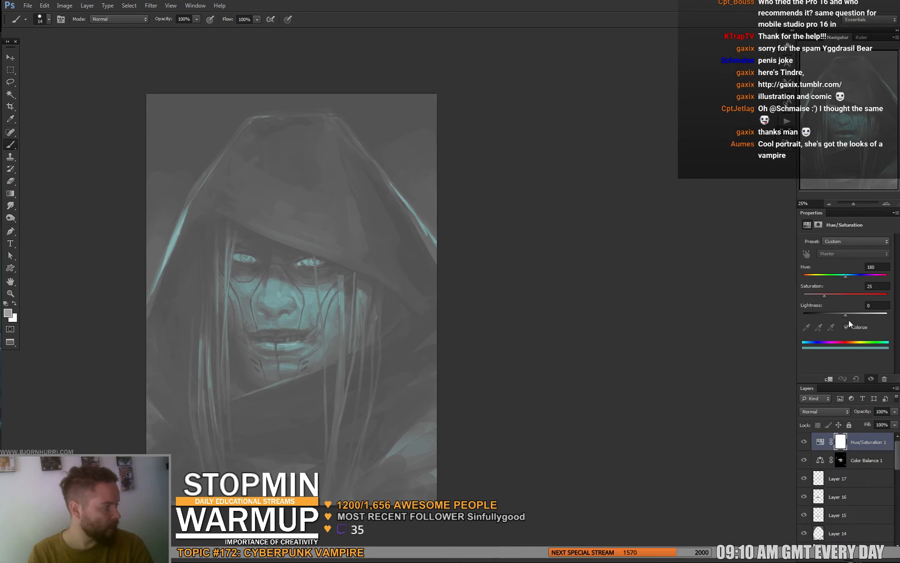
drag(846, 276, 817, 276)
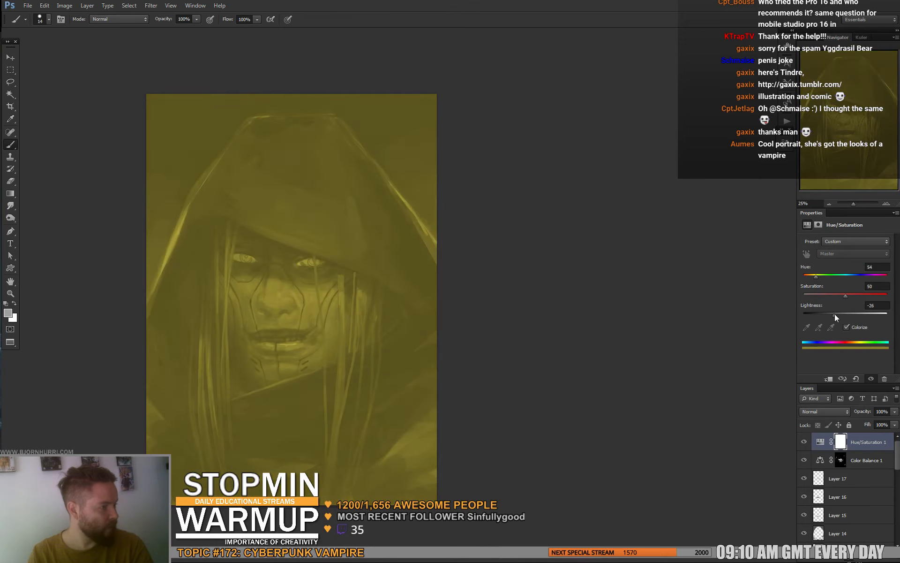
drag(828, 275, 807, 275)
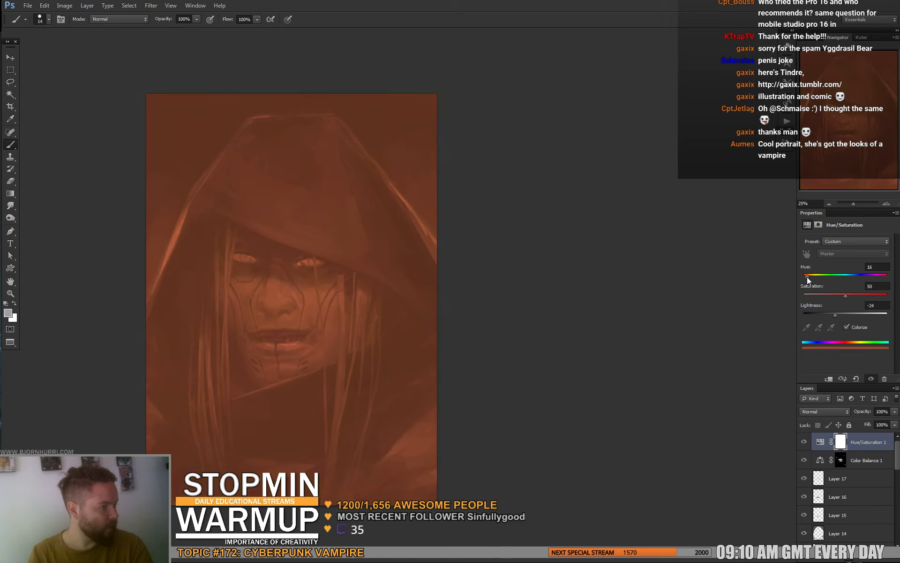
drag(808, 275, 822, 274)
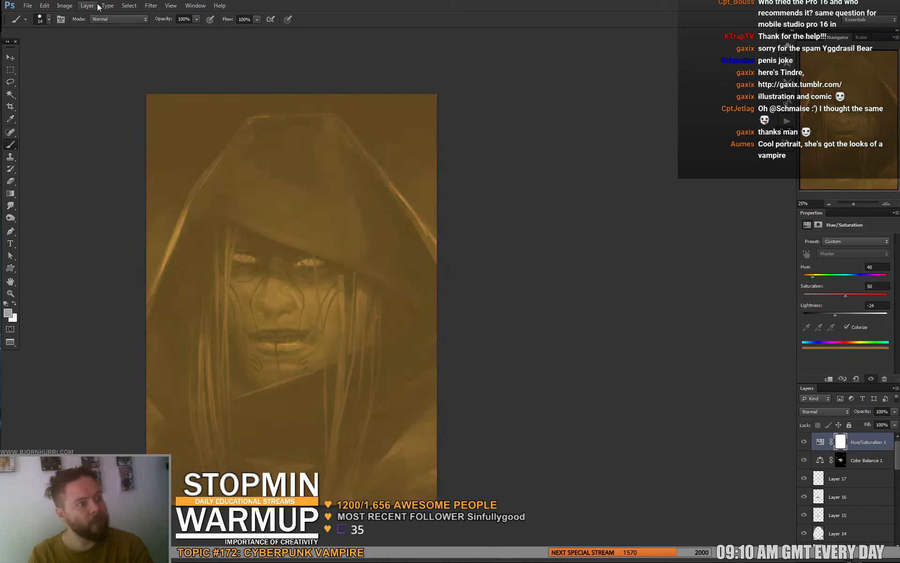
Mask the golden tint by colour range, then boost Contrast to about 69 on a new layer
click(129, 5)
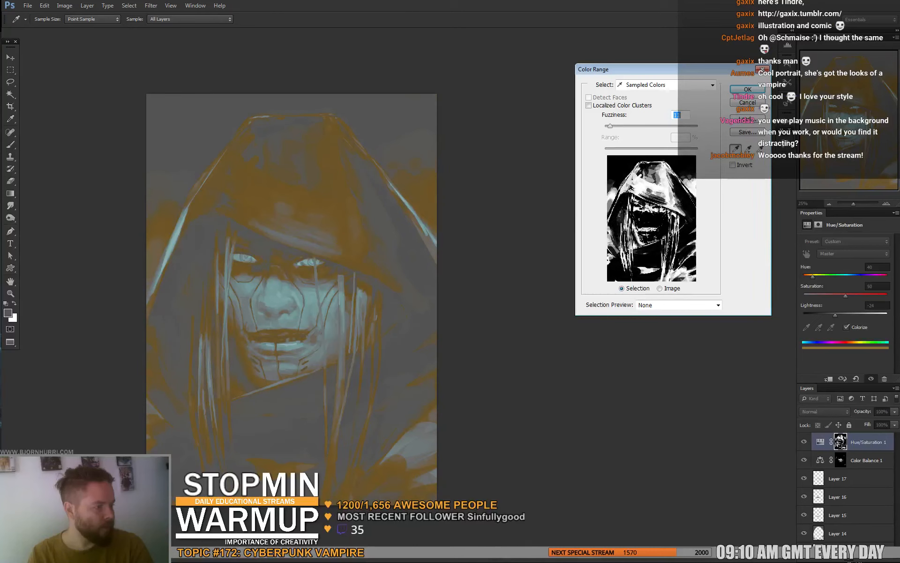
click(748, 90)
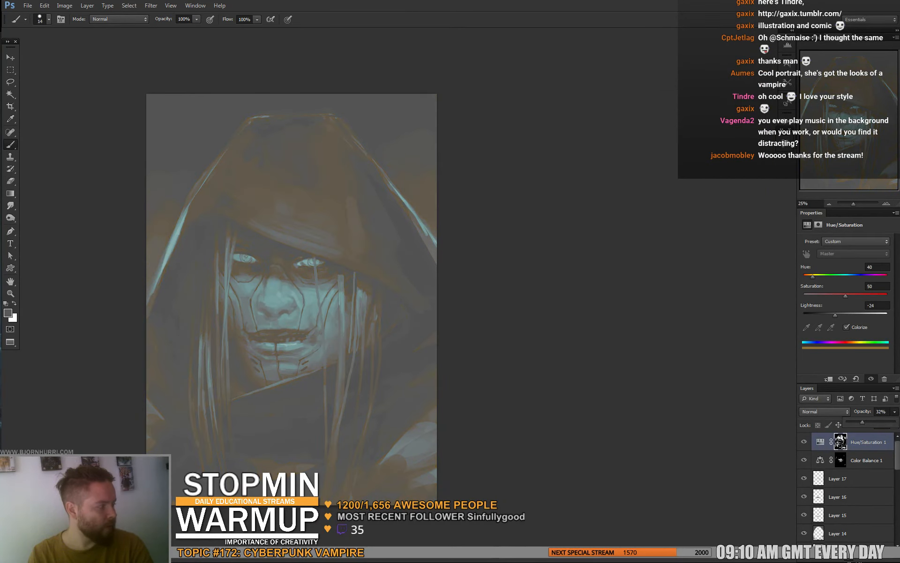
click(825, 410)
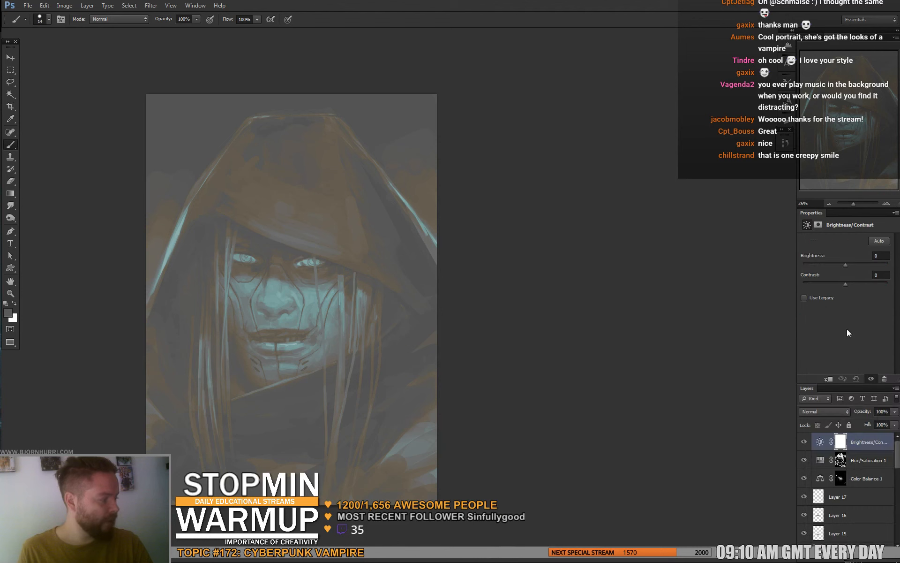
drag(845, 284, 879, 284)
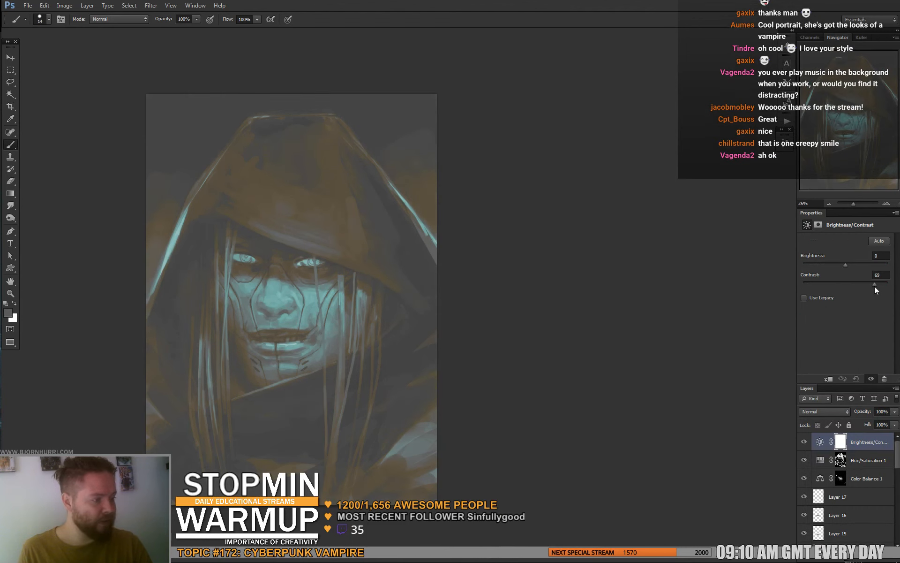